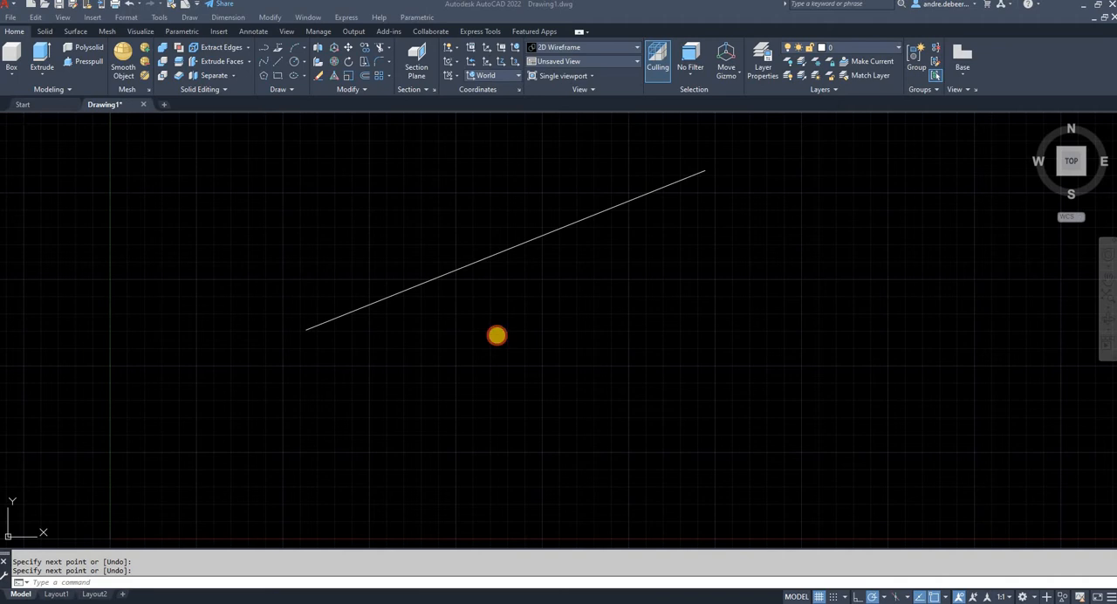
{"action": "mouse_move", "coordinate": [490, 338]}
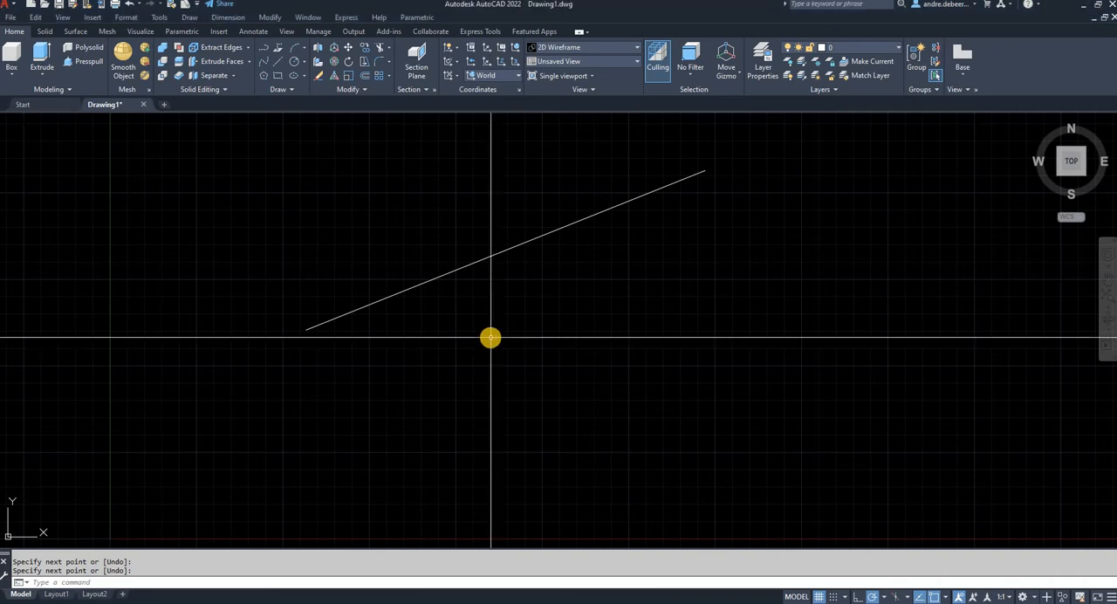
{"action": "mouse_move", "coordinate": [478, 342]}
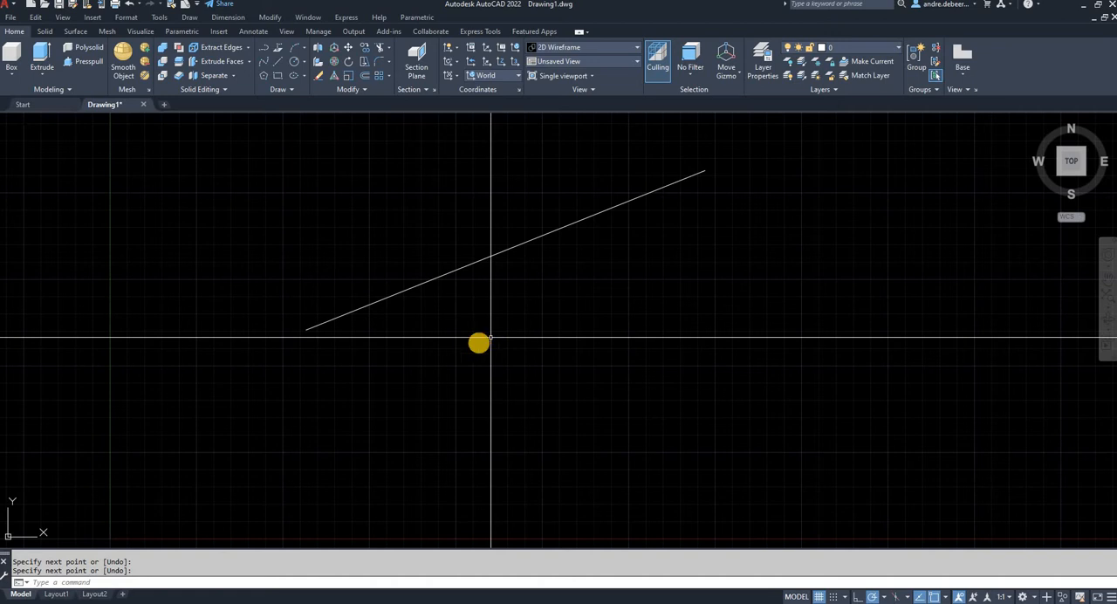
{"action": "mouse_move", "coordinate": [360, 392]}
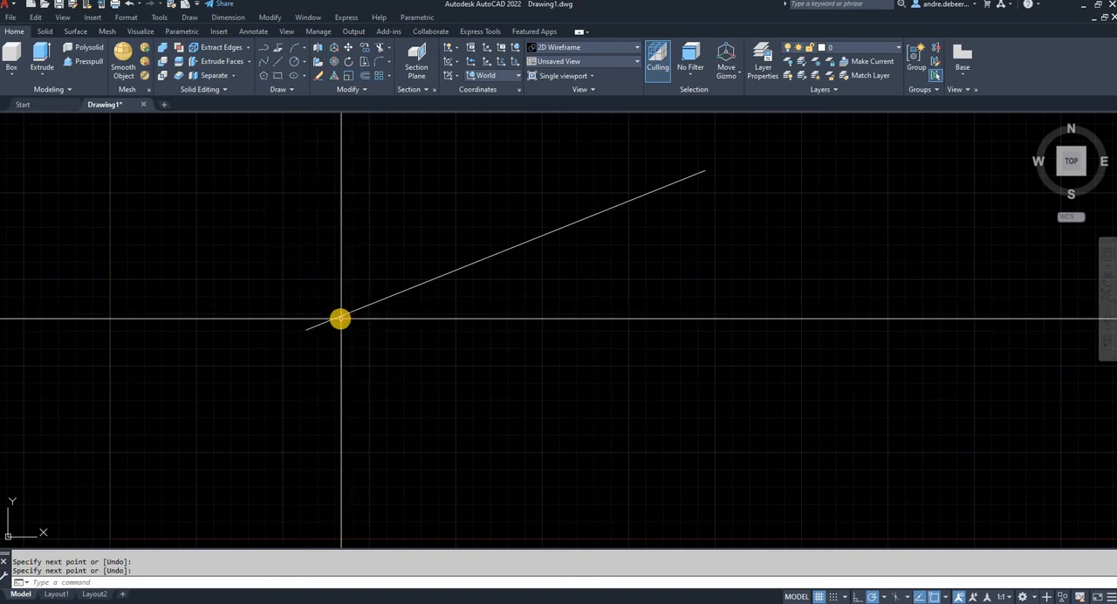
{"action": "mouse_move", "coordinate": [332, 348]}
{"action": "type", "text": "1"}
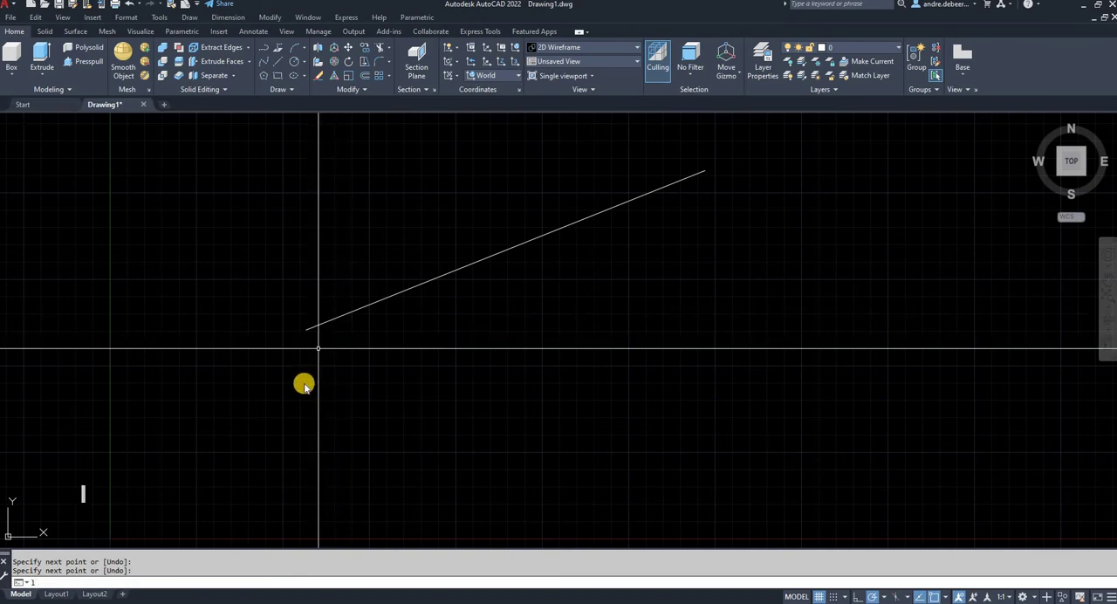
Start a Line (L) below the sloped line, beginning beneath its left end
{"action": "type", "text": "L"}
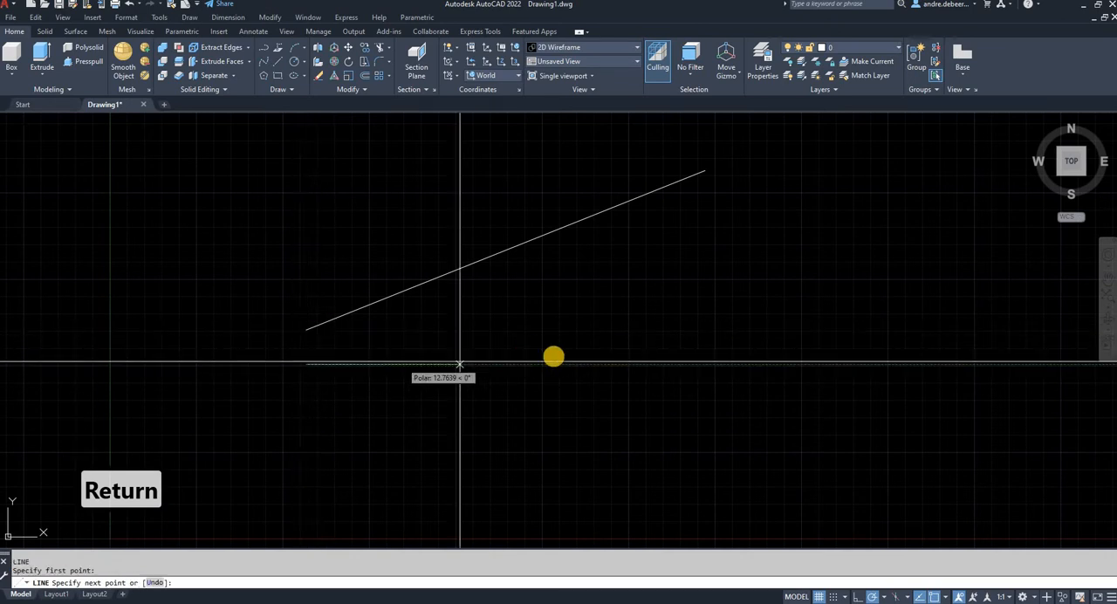
{"action": "mouse_move", "coordinate": [712, 360]}
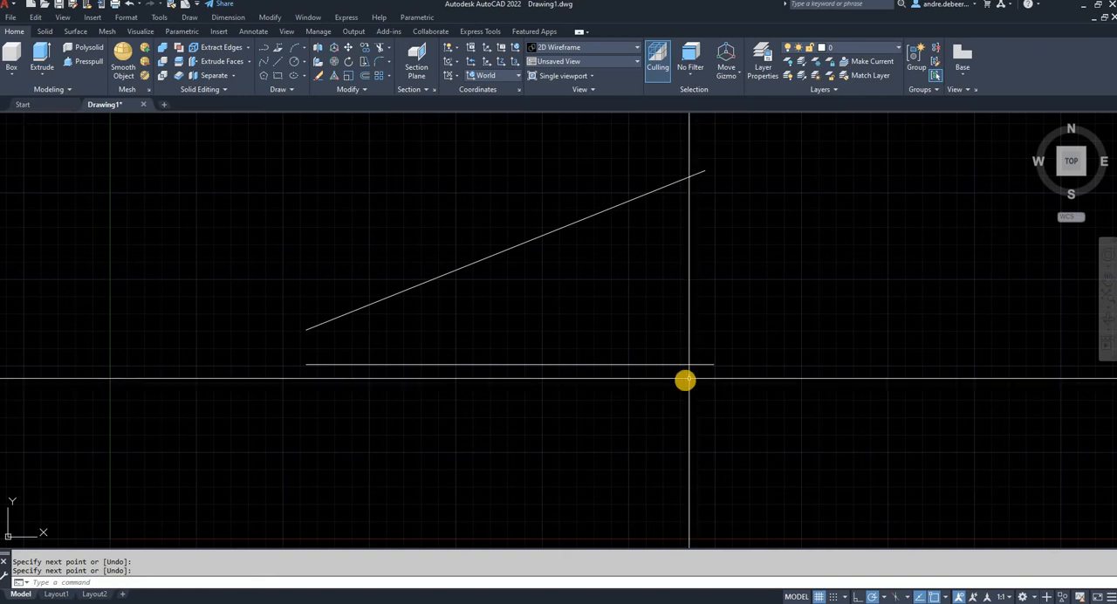
{"action": "mouse_move", "coordinate": [617, 242]}
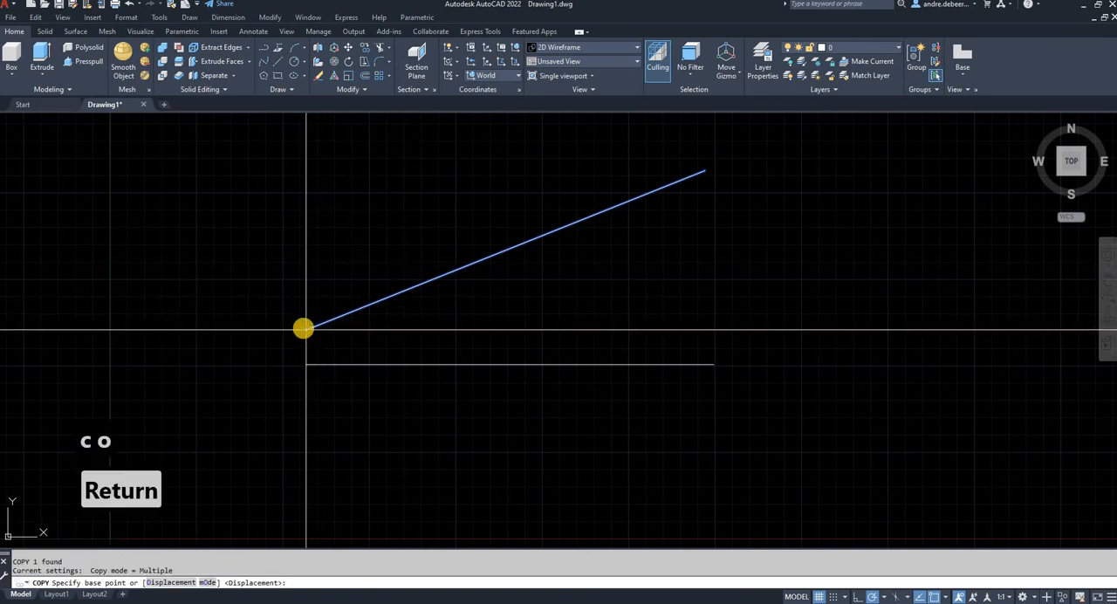
Copy the sloped line using its left endpoint as the base point
{"action": "left_click", "coordinate": [302, 327]}
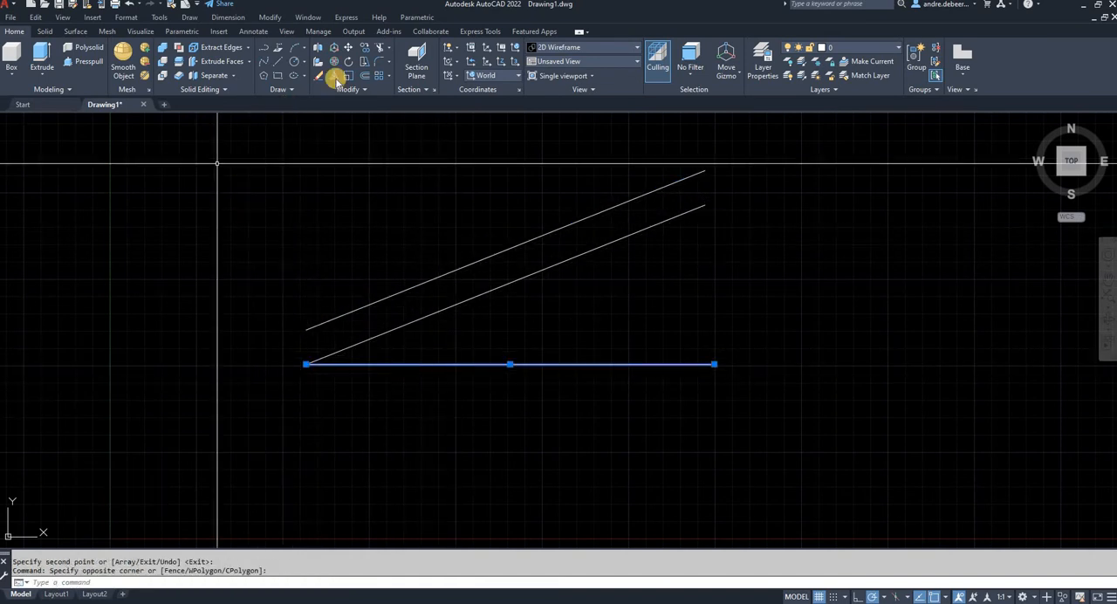
{"action": "mouse_move", "coordinate": [348, 63]}
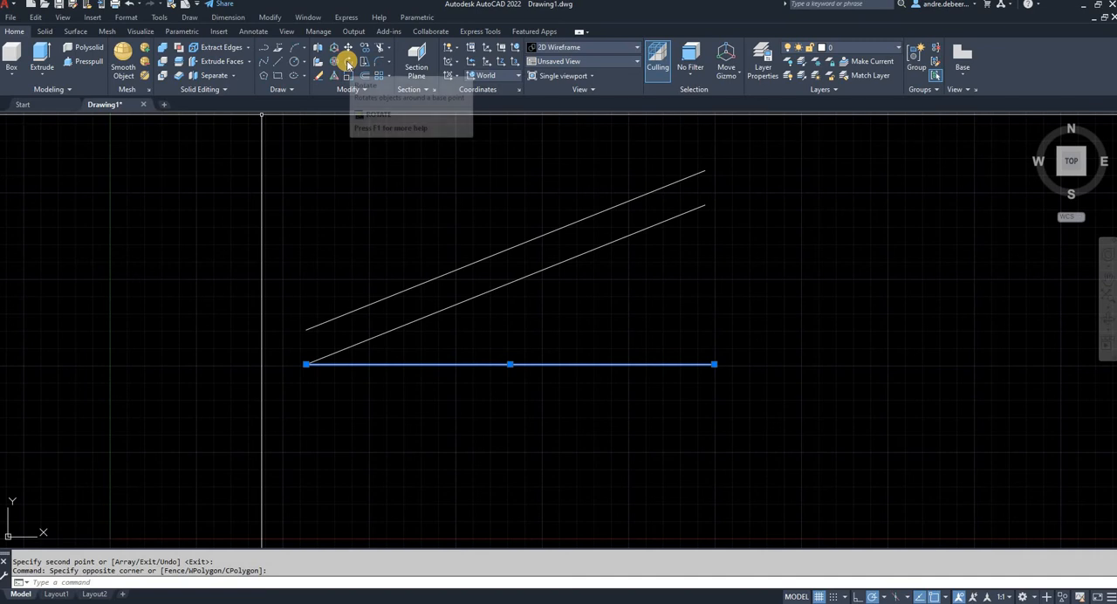
{"action": "mouse_move", "coordinate": [348, 62]}
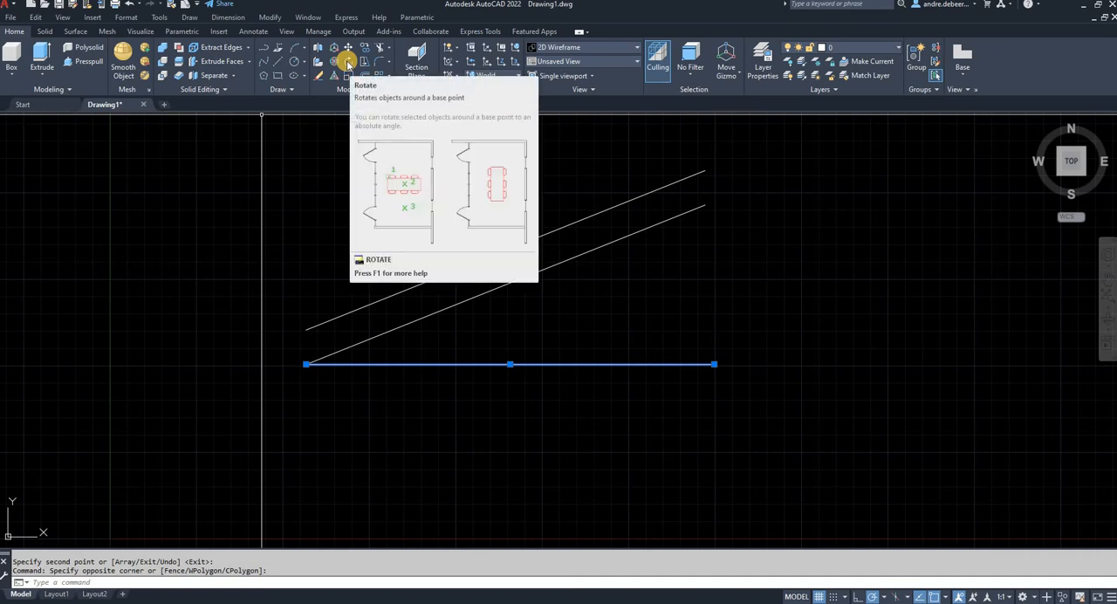
{"action": "mouse_move", "coordinate": [346, 61]}
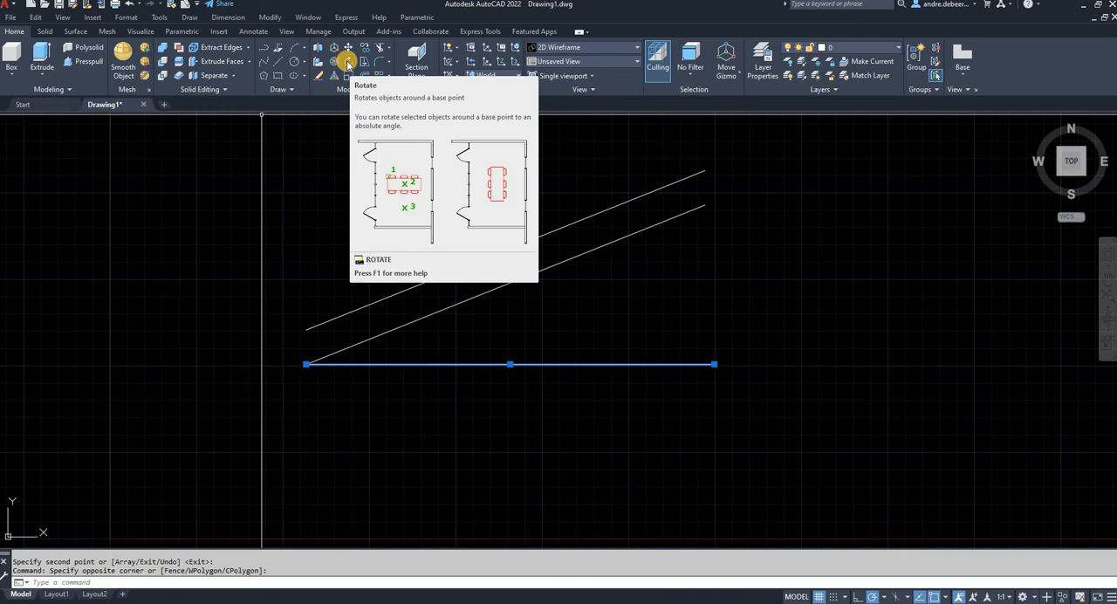
Begin a Rotate on the selected horizontal line from the Modify panel
{"action": "left_click", "coordinate": [346, 61]}
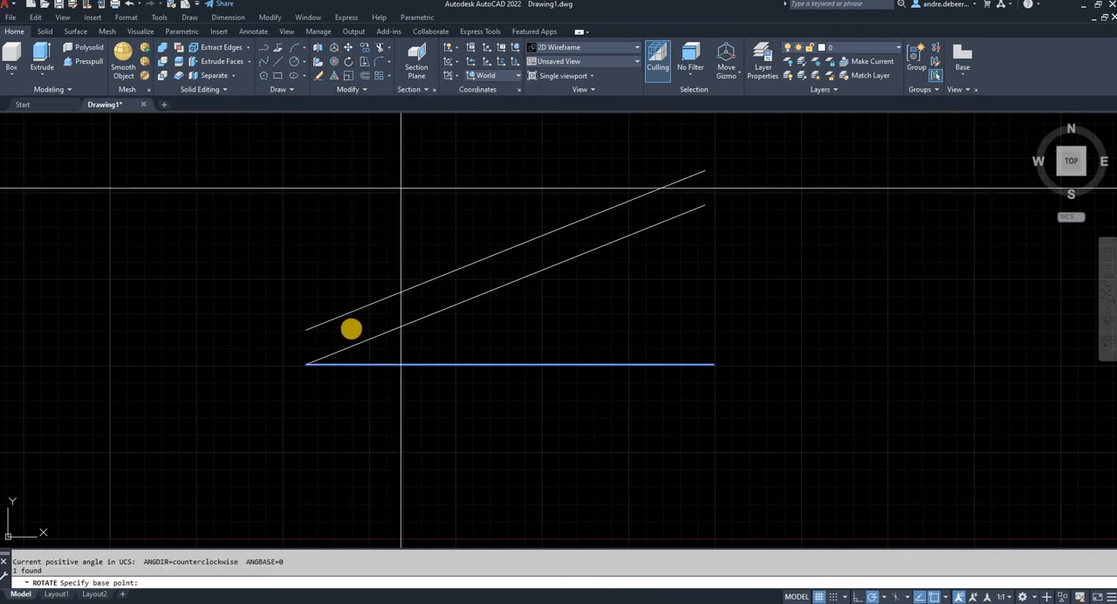
Set the rotation base point at the horizontal line's left endpoint
{"action": "left_click", "coordinate": [305, 367]}
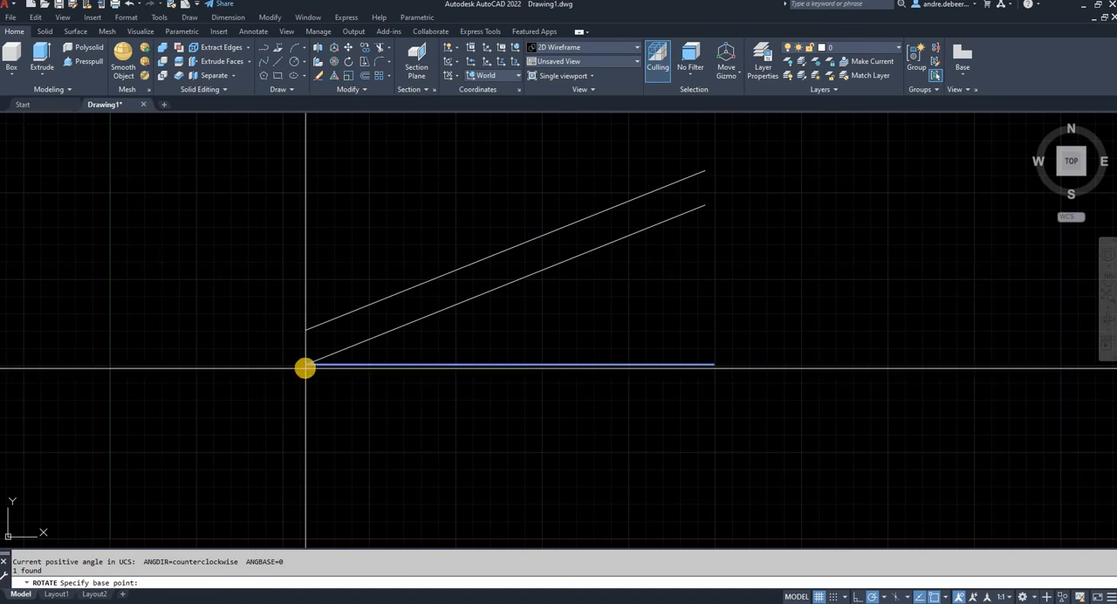
{"action": "mouse_move", "coordinate": [304, 368]}
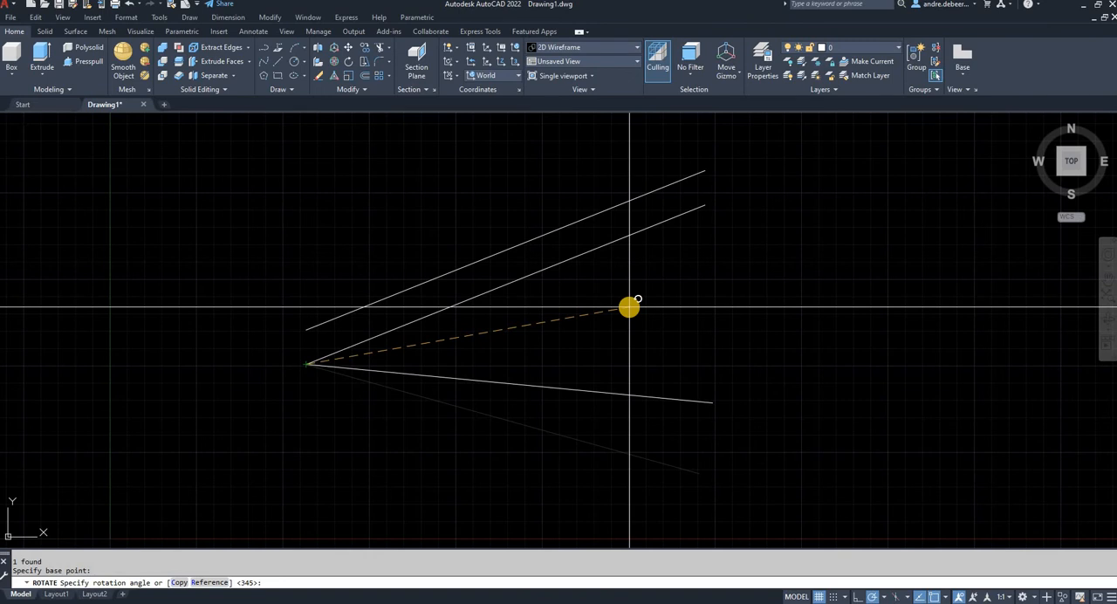
Rotate the horizontal line by Reference so it lies along the copied sloped line
{"action": "type", "text": "r"}
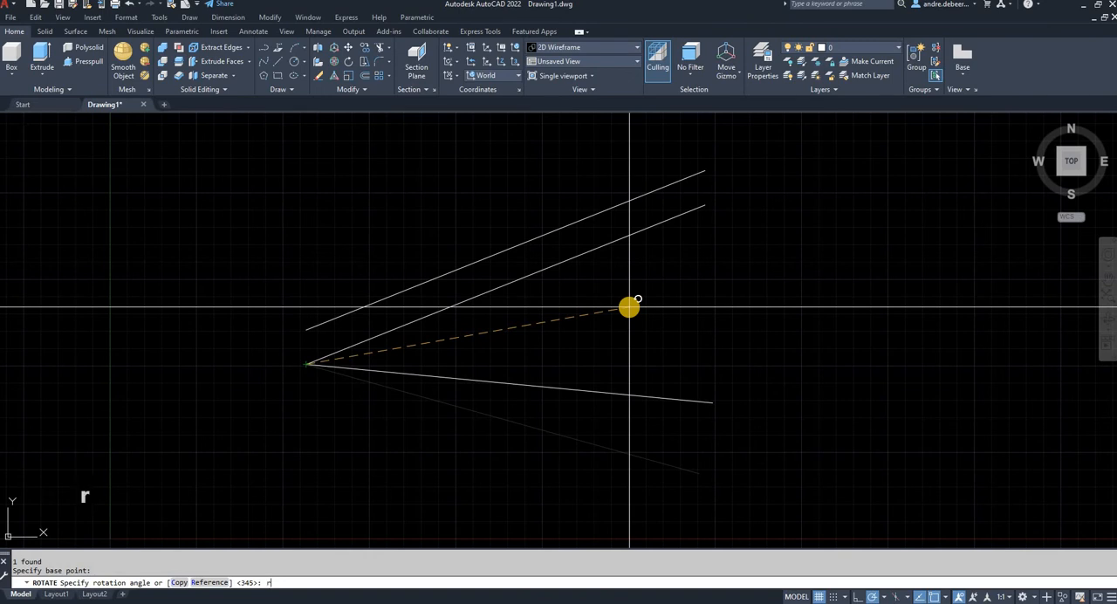
{"action": "key", "text": "Return"}
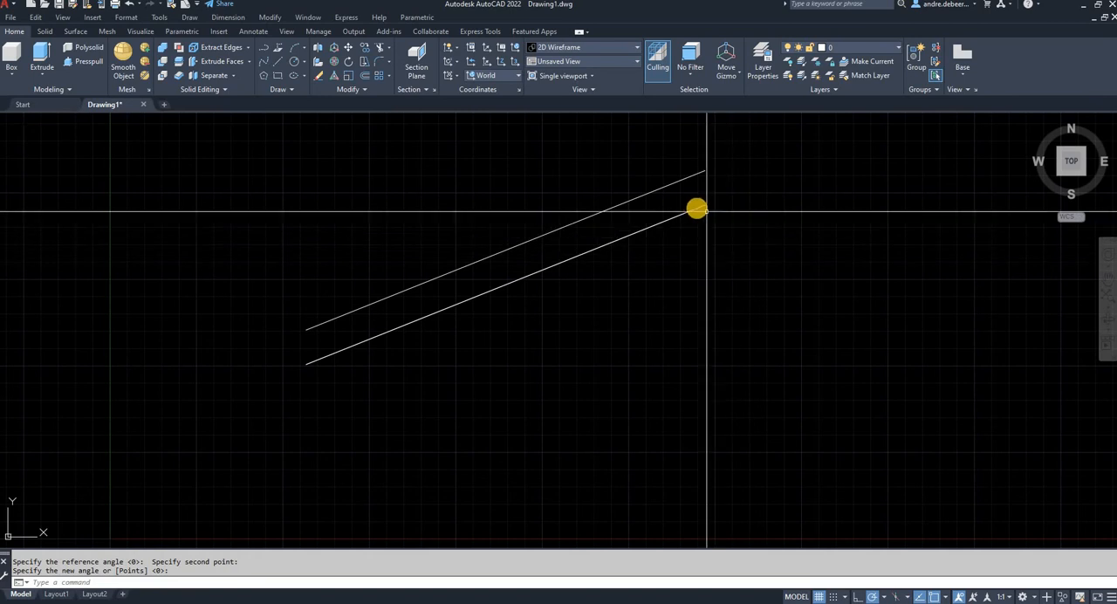
{"action": "key", "text": "Delete"}
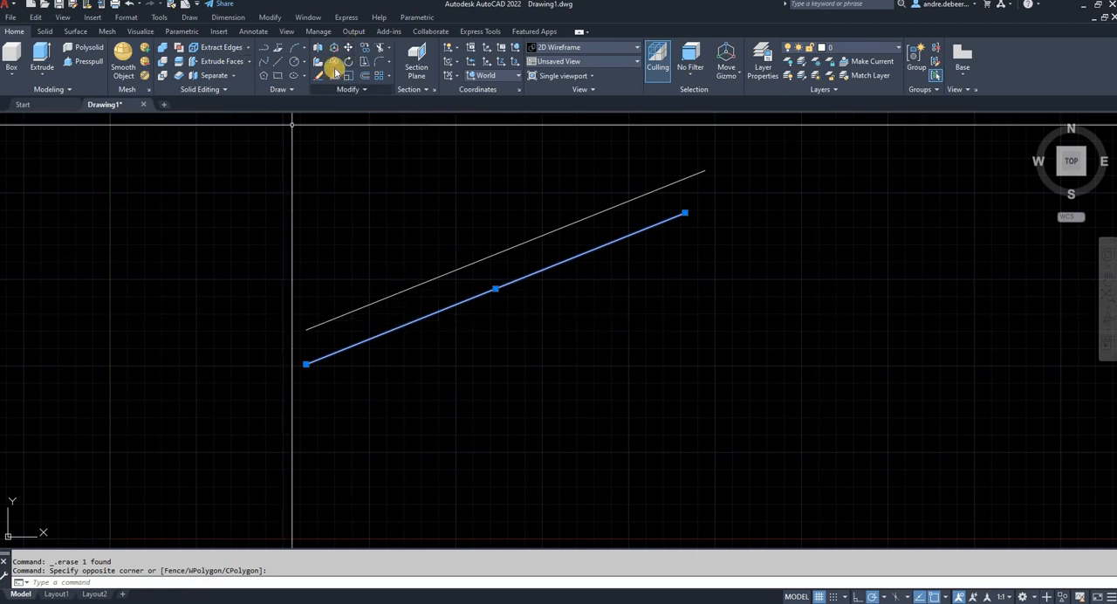
Clear the selection after erasing the temporary copied sloped line
{"action": "key", "text": "Escape"}
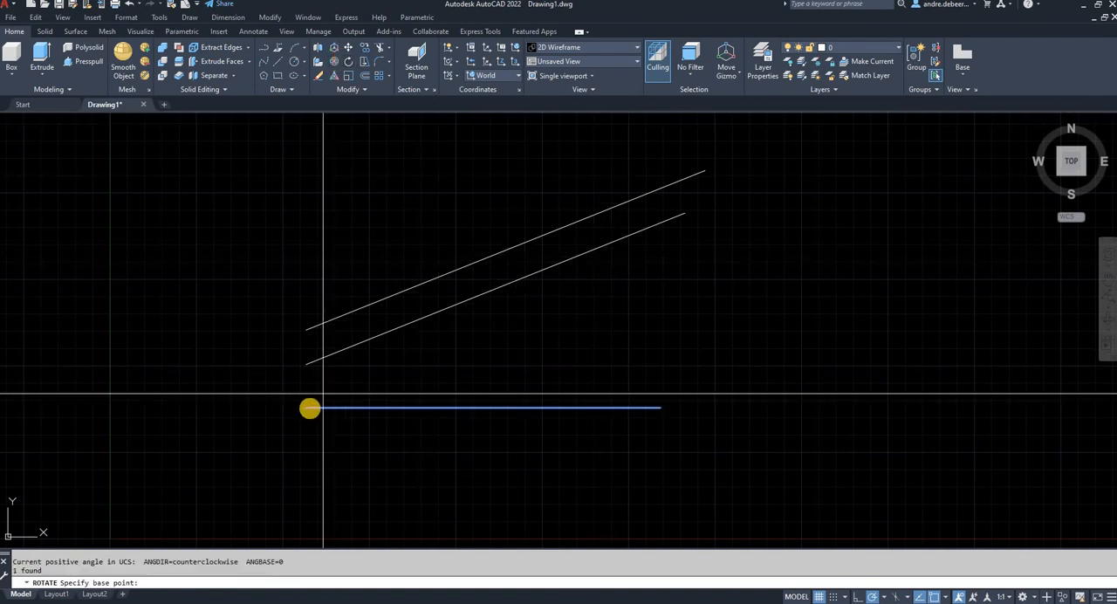
{"action": "mouse_move", "coordinate": [308, 409]}
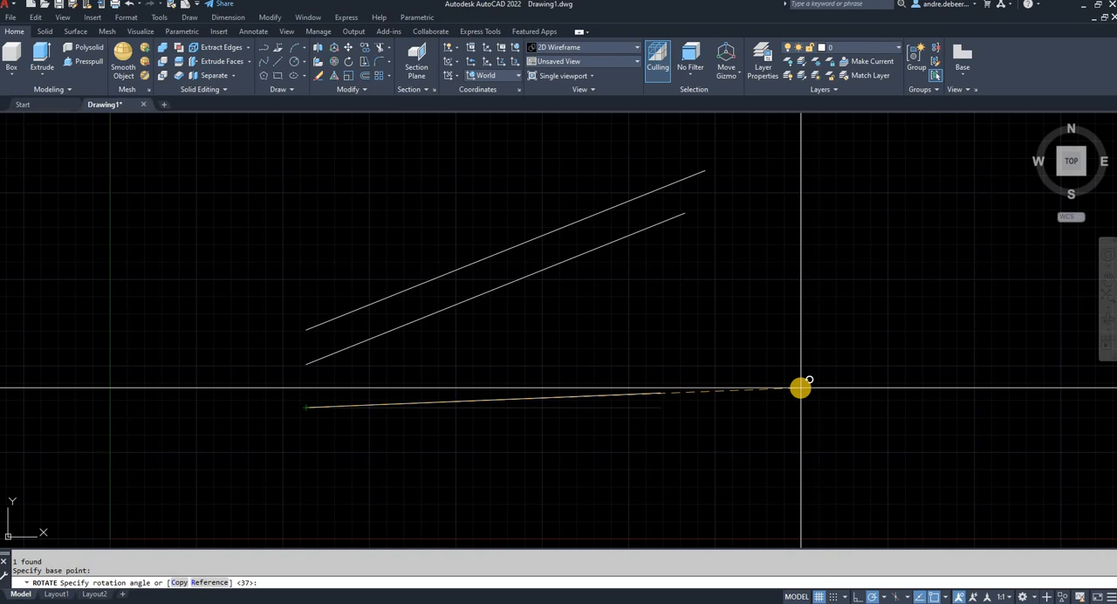
Rotate the lower horizontal line 90° about its left end to stand vertical
{"action": "type", "text": "90"}
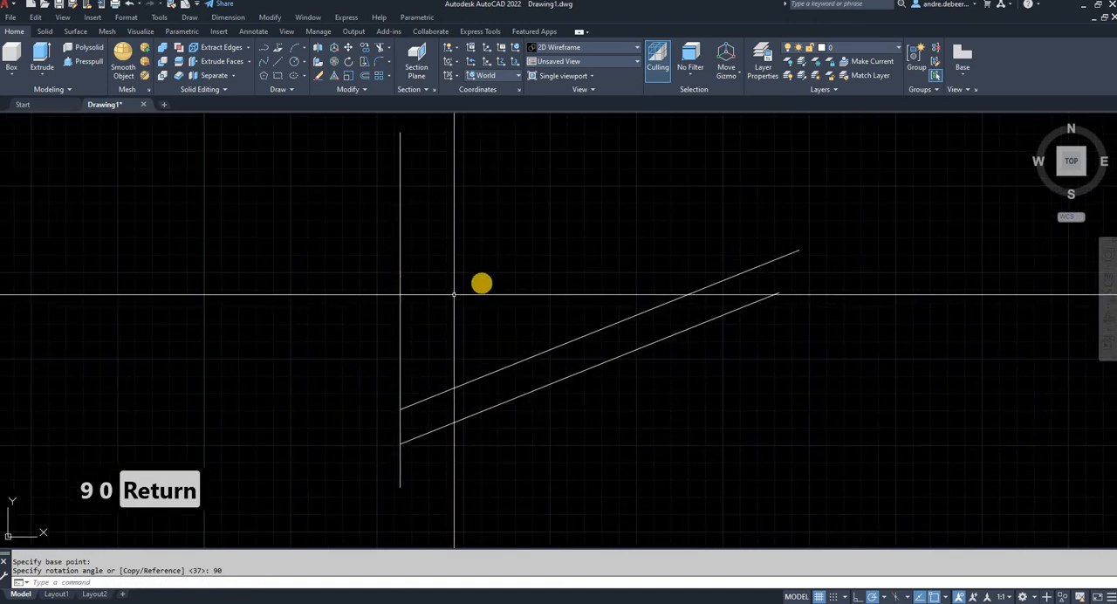
{"action": "mouse_move", "coordinate": [385, 298]}
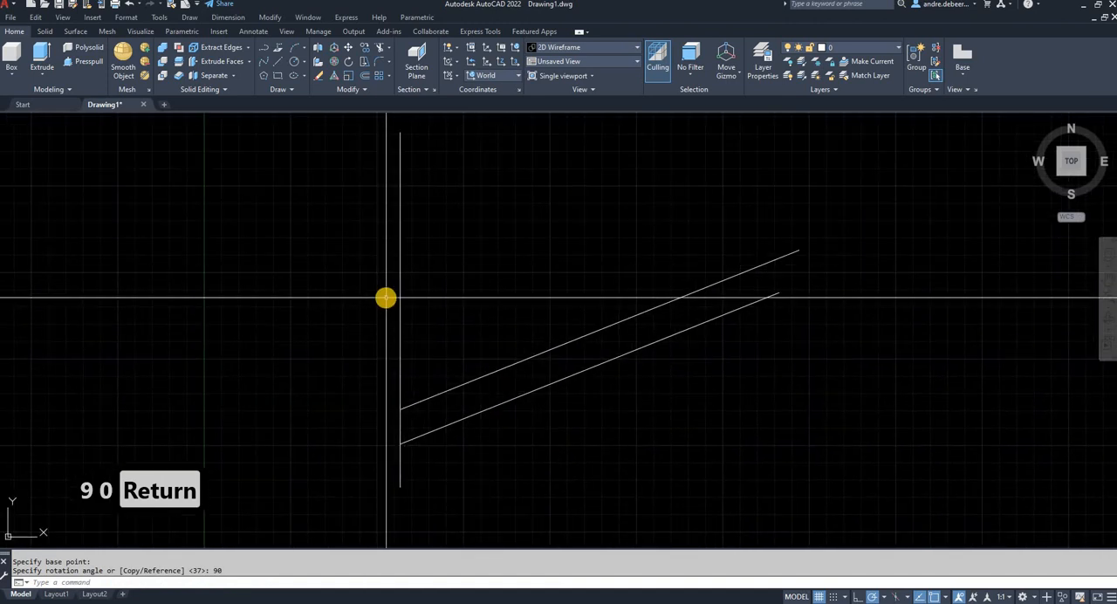